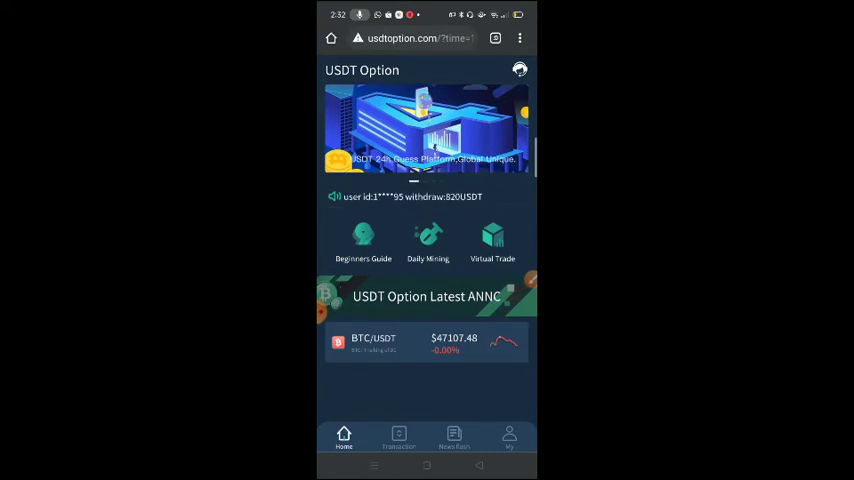
- Browse the BTC trade page, then view the account page showing 30.7649 USDT available
left_click(398, 437)
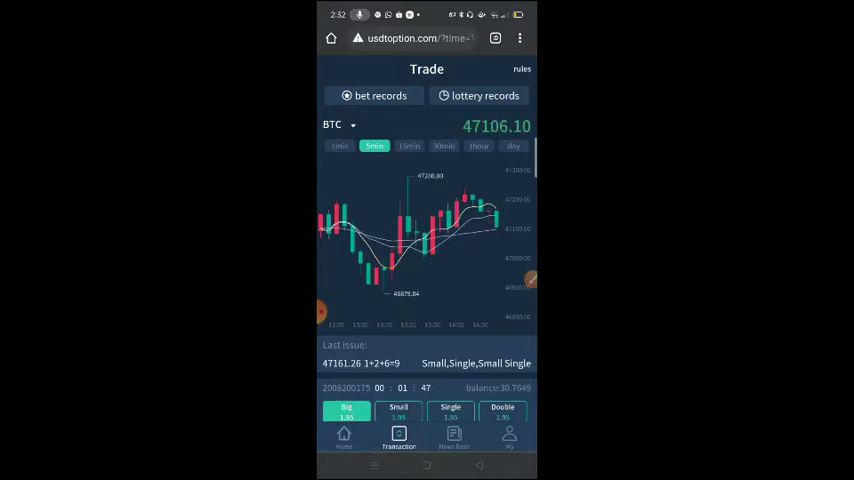
left_click(509, 437)
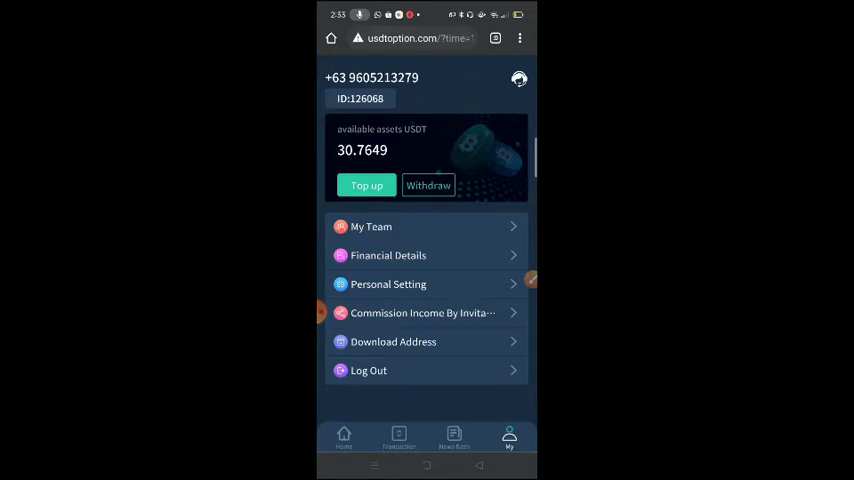
- Withdraw 10 USDT with the autofilled fund password, dropping the balance to 20.7649 USDT
left_click(428, 185)
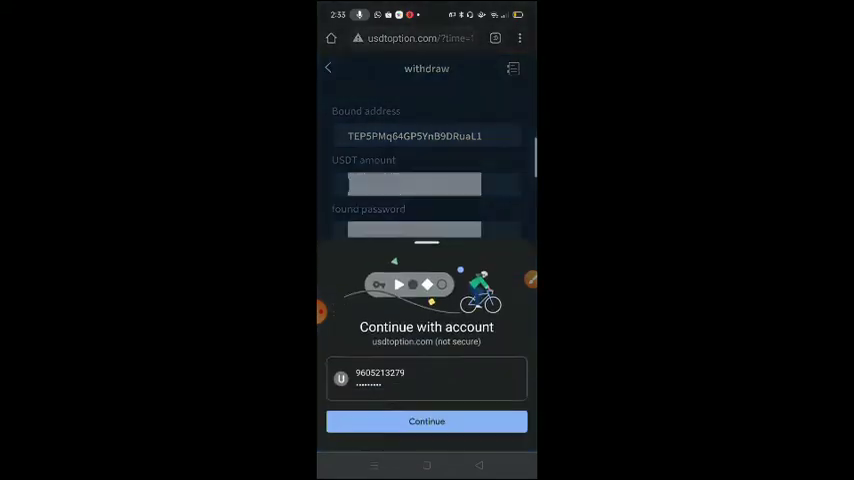
left_click(414, 184)
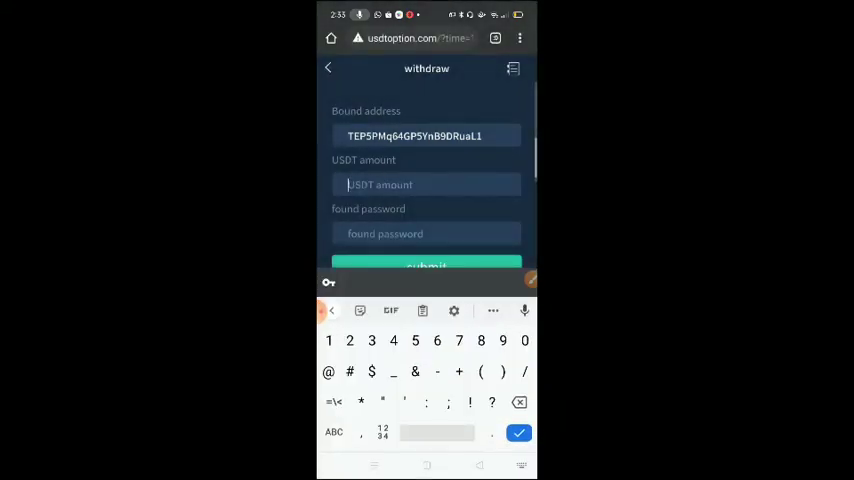
type("10")
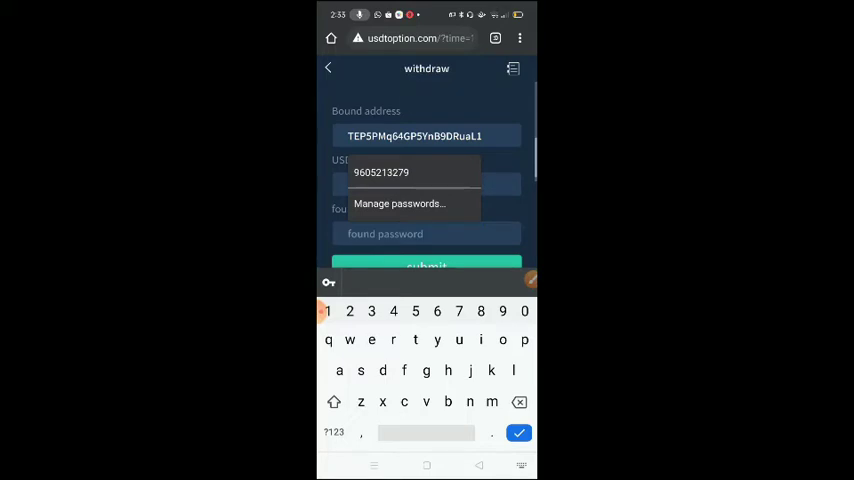
left_click(334, 402)
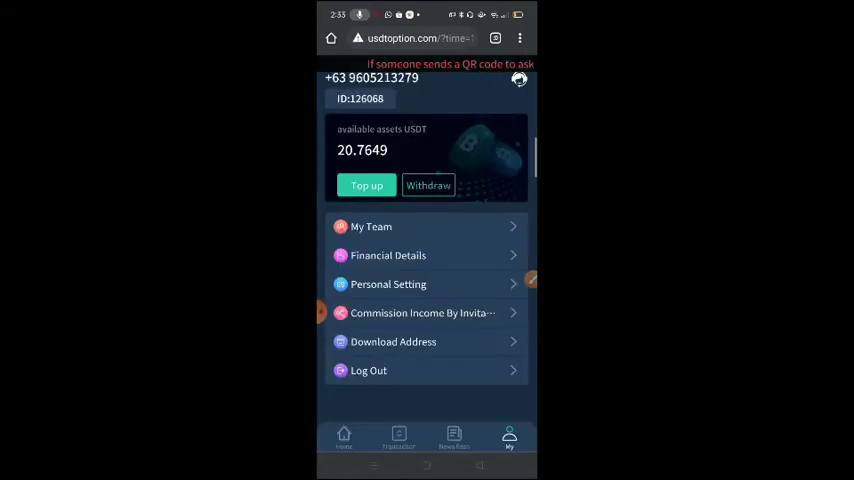
left_click(428, 185)
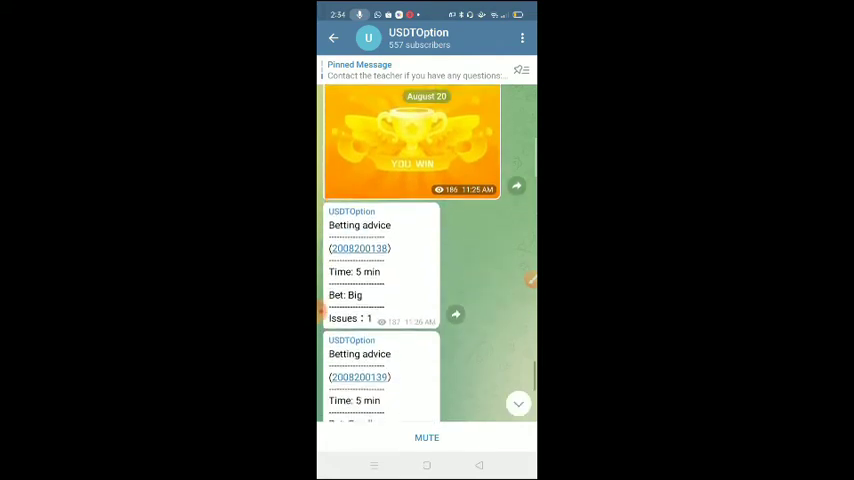
scroll("down", 3)
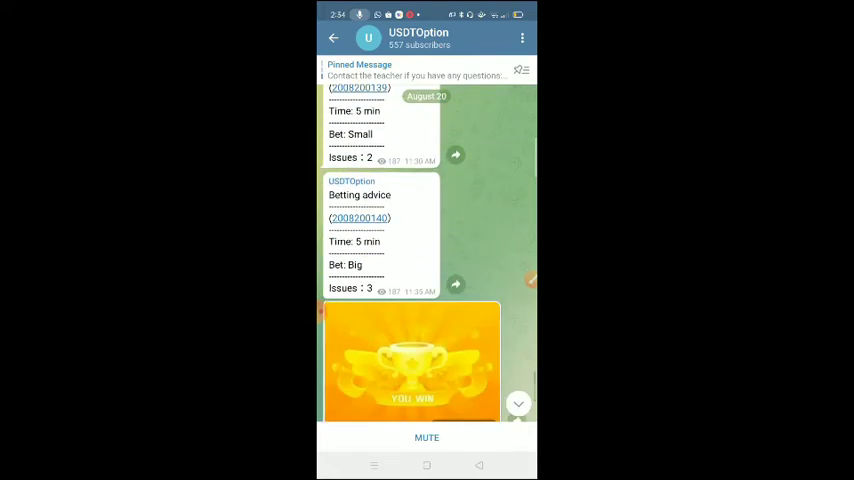
scroll("down", 3)
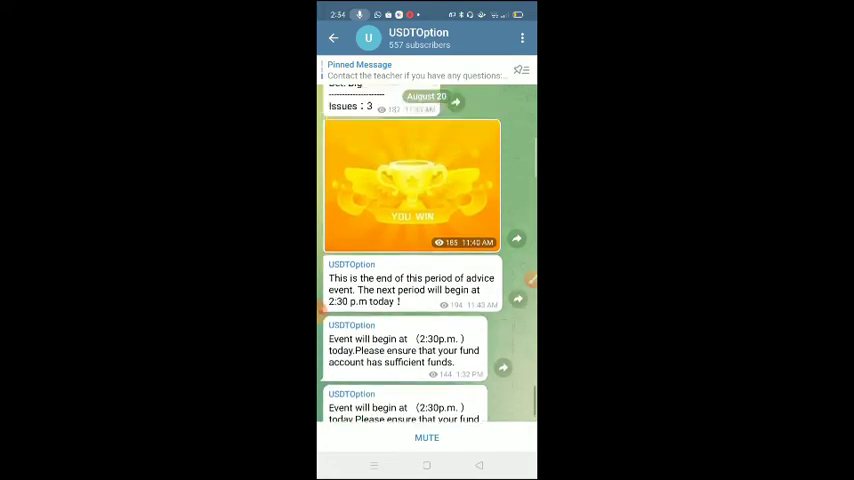
scroll("down", 3)
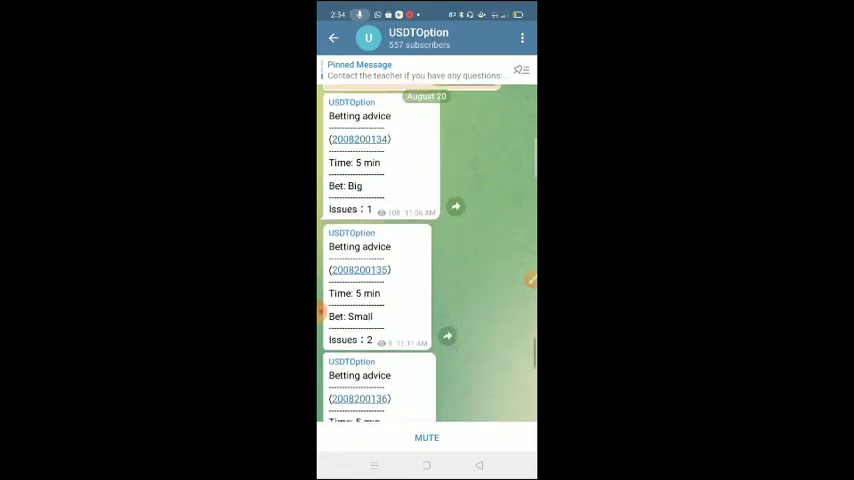
scroll("down", 3)
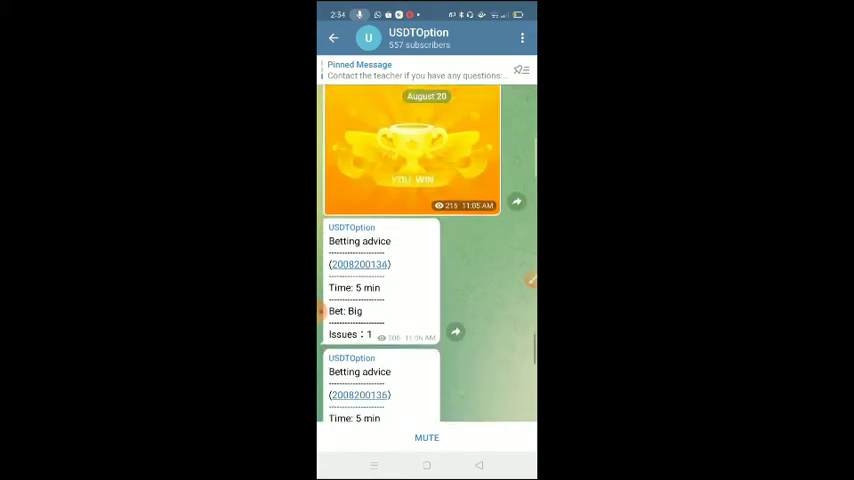
scroll("down", 3)
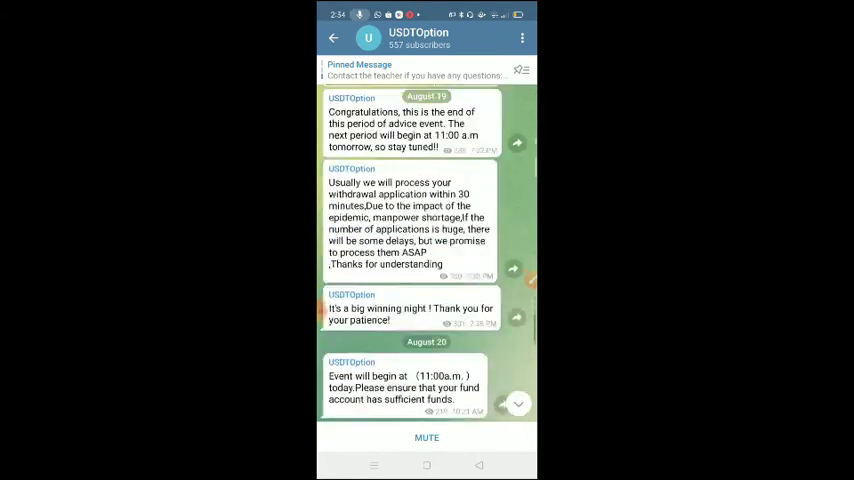
scroll("down", 3)
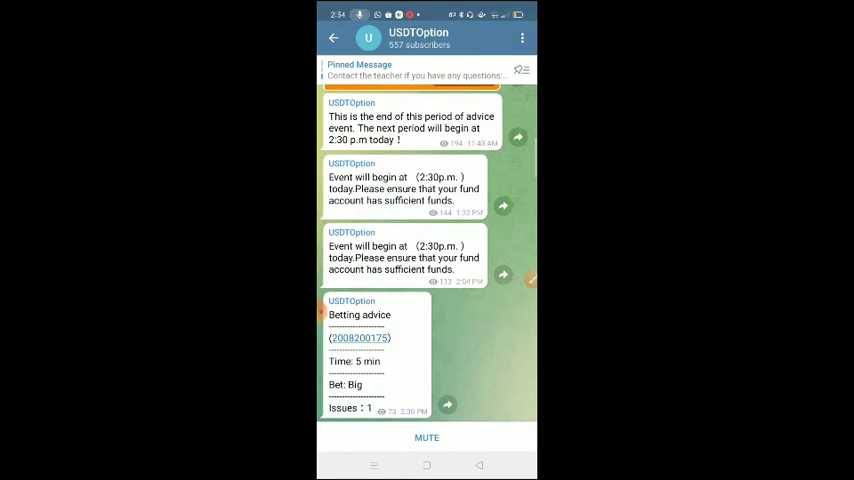
key("recent")
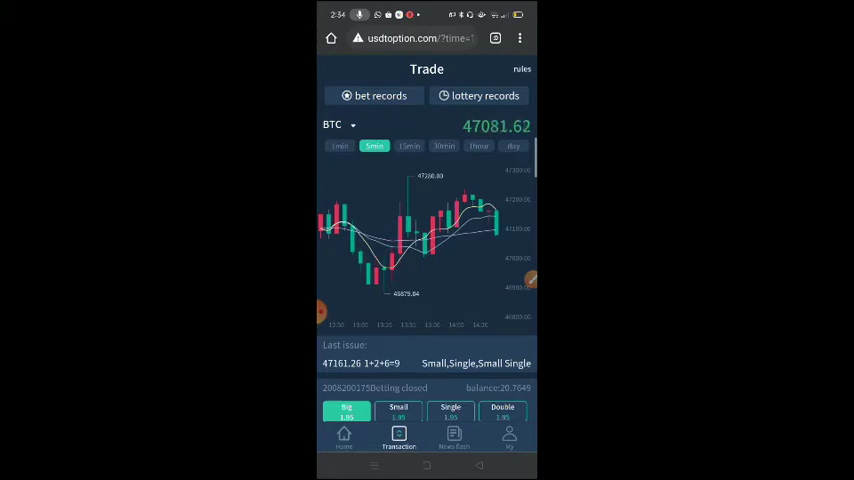
left_click(380, 95)
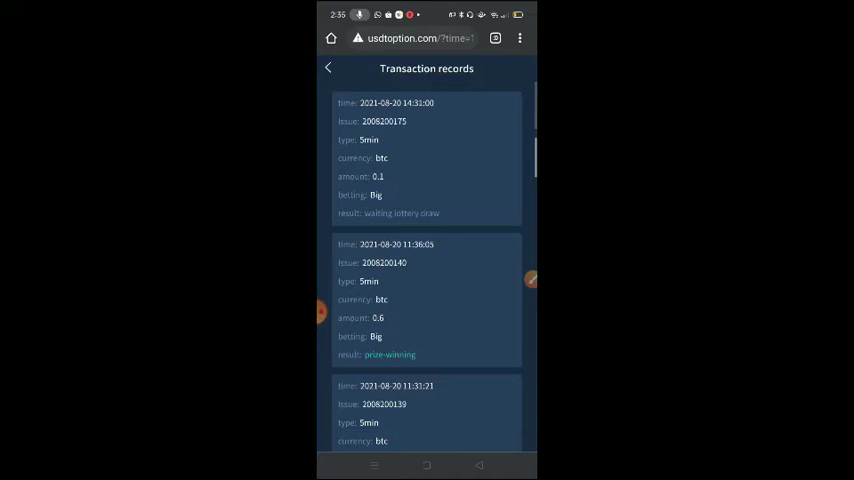
scroll("down", 3)
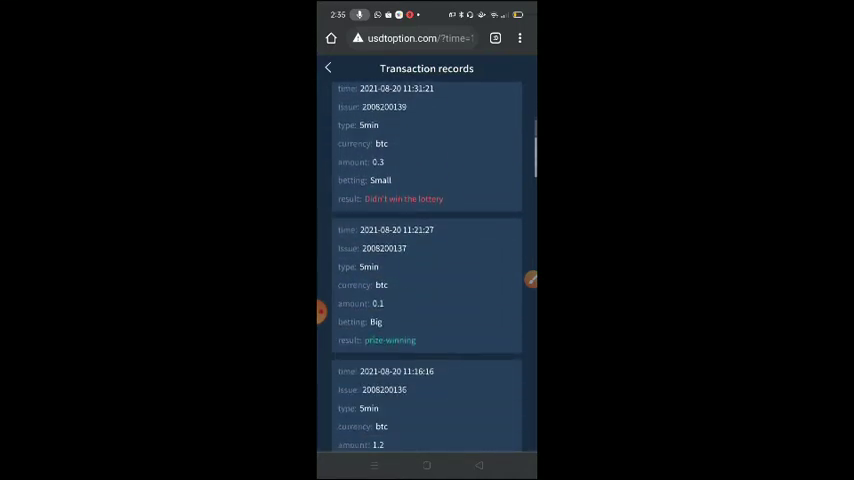
scroll("down", 3)
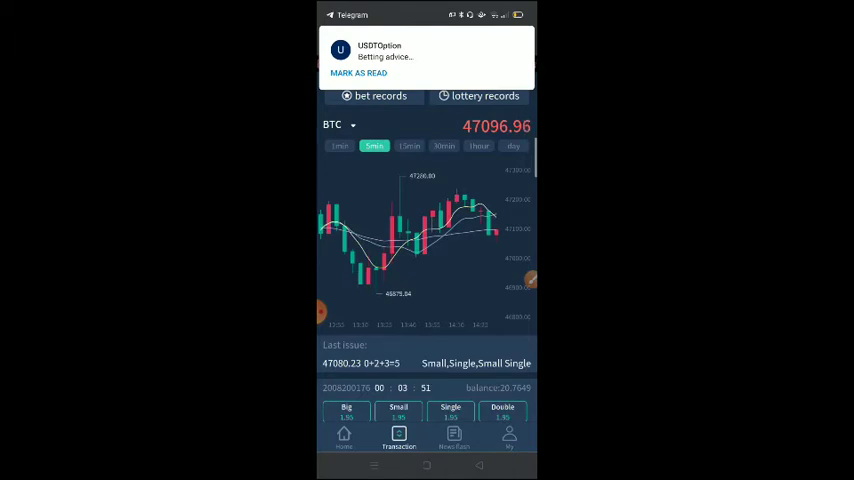
left_click(427, 55)
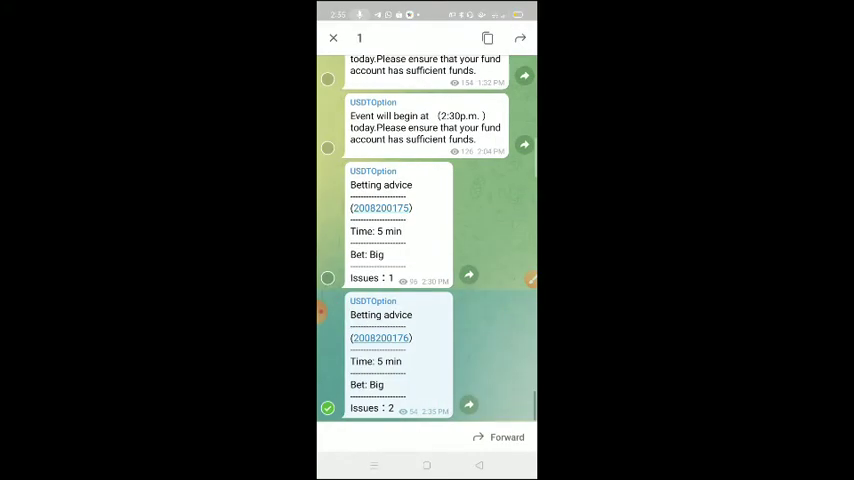
left_click(333, 38)
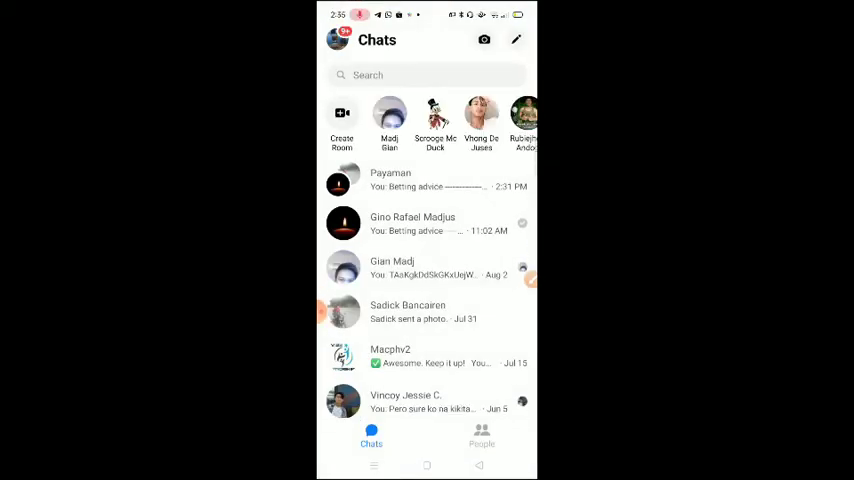
left_click(390, 180)
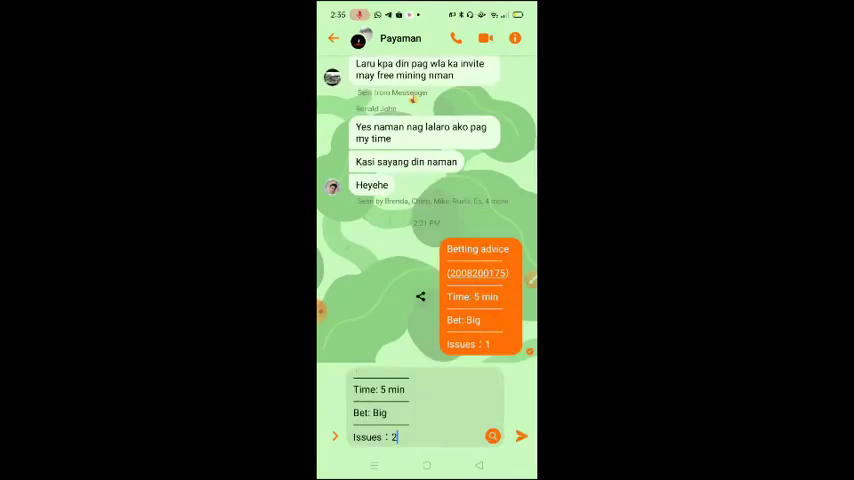
left_click(521, 436)
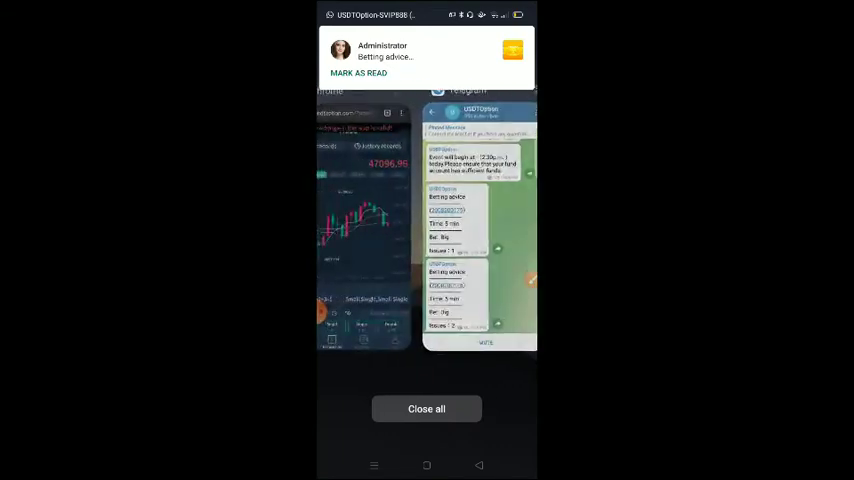
left_click(426, 408)
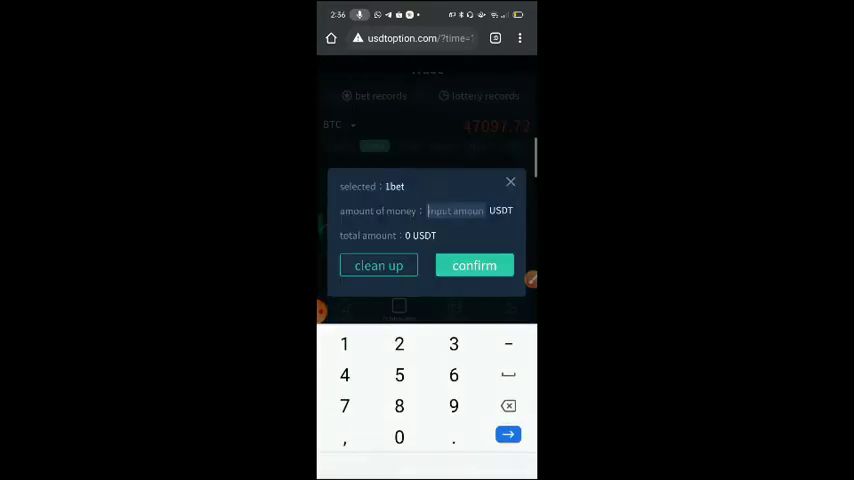
left_click(510, 182)
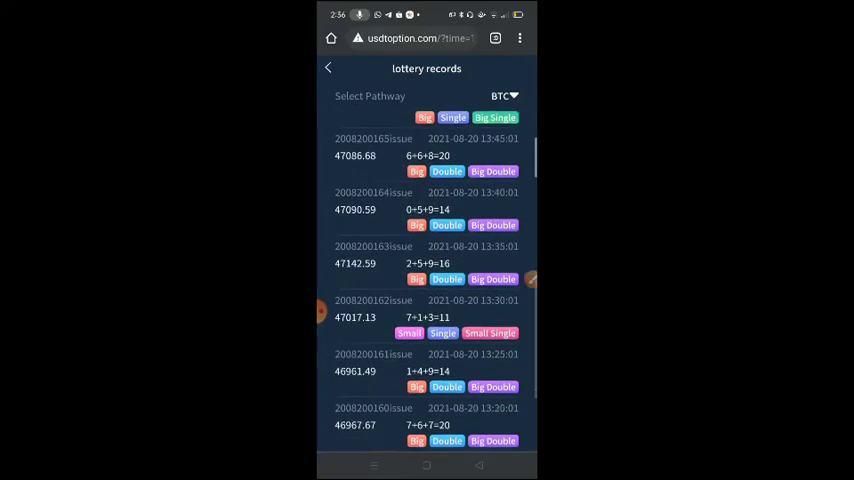
scroll("down", 3)
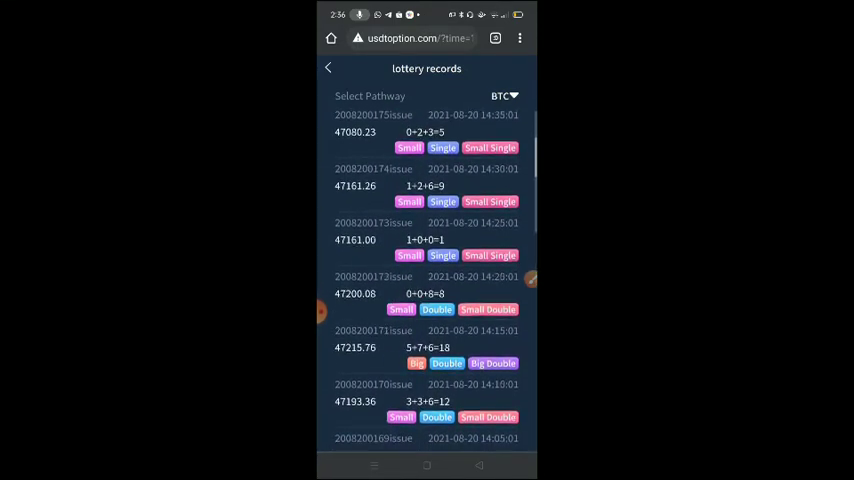
scroll("down", 3)
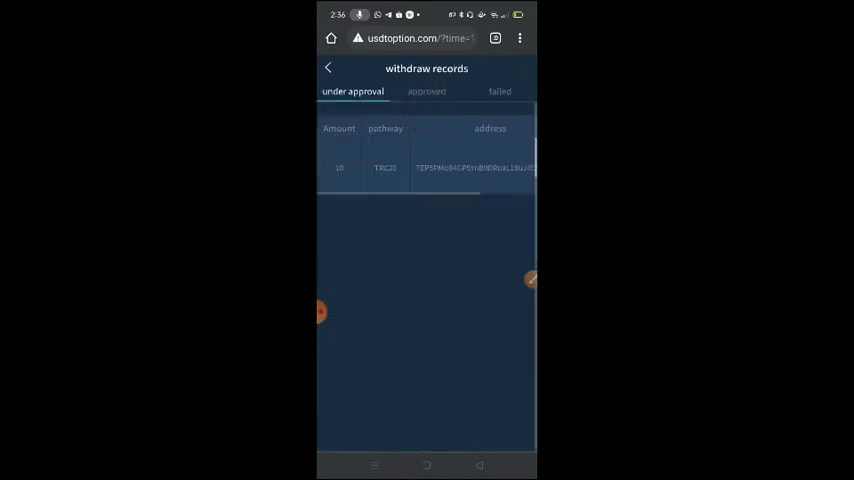
- Review pending (10 USDT) and approved (24 USDT) withdrawals, then reopen withdrawal records from My page
left_click(426, 91)
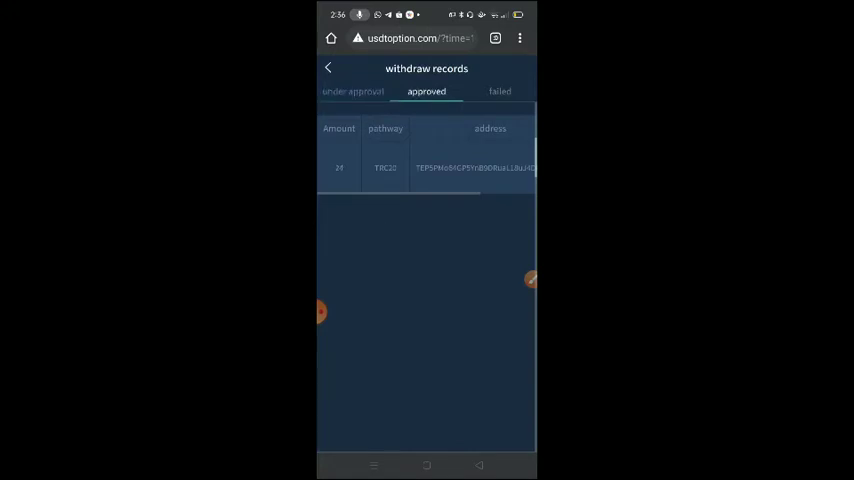
left_click(353, 91)
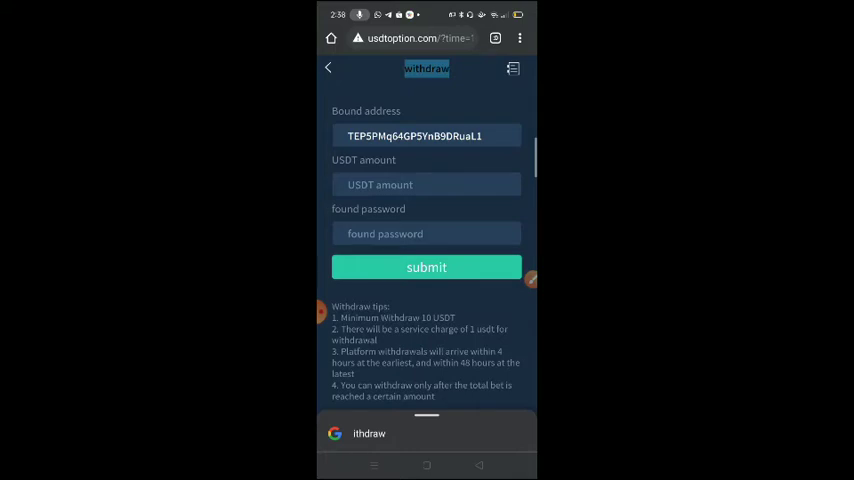
left_click(328, 67)
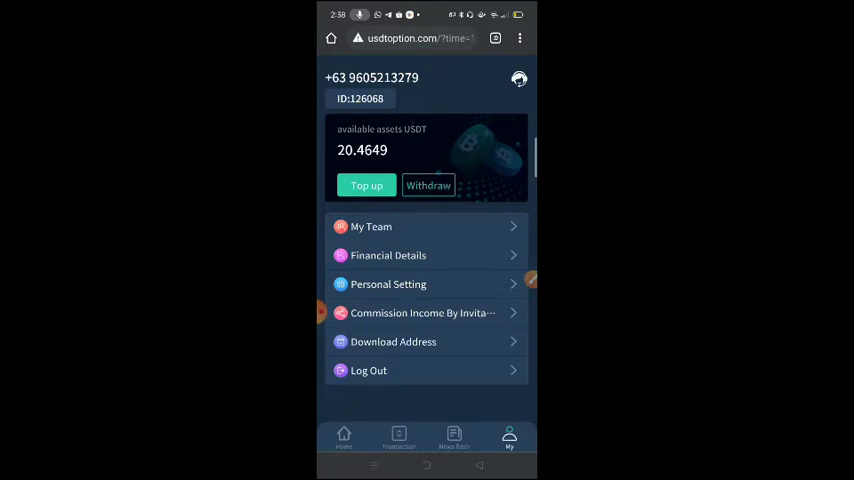
left_click(428, 185)
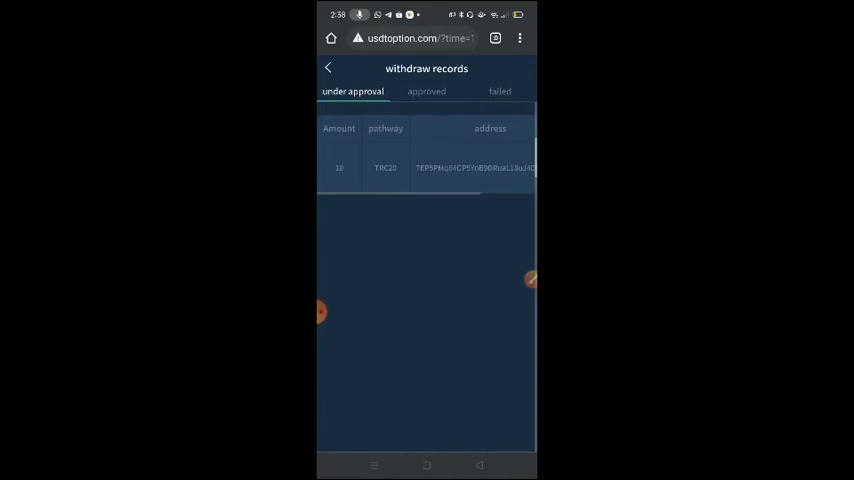
left_click(328, 67)
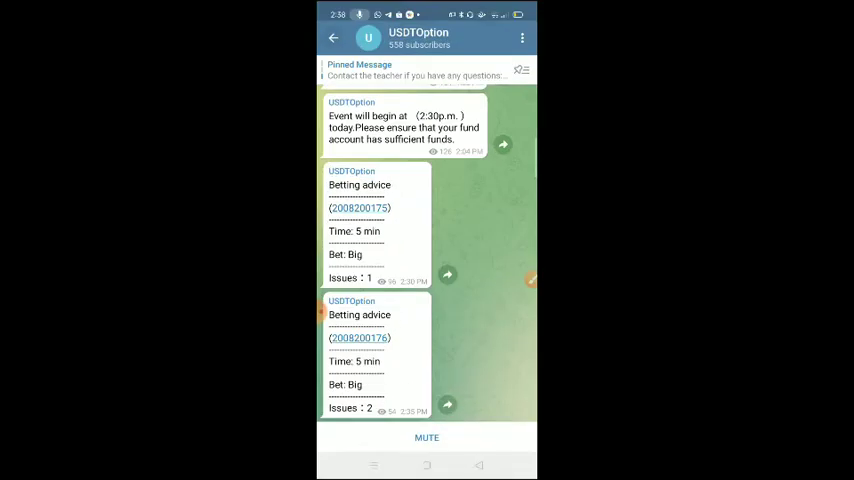
left_click(333, 38)
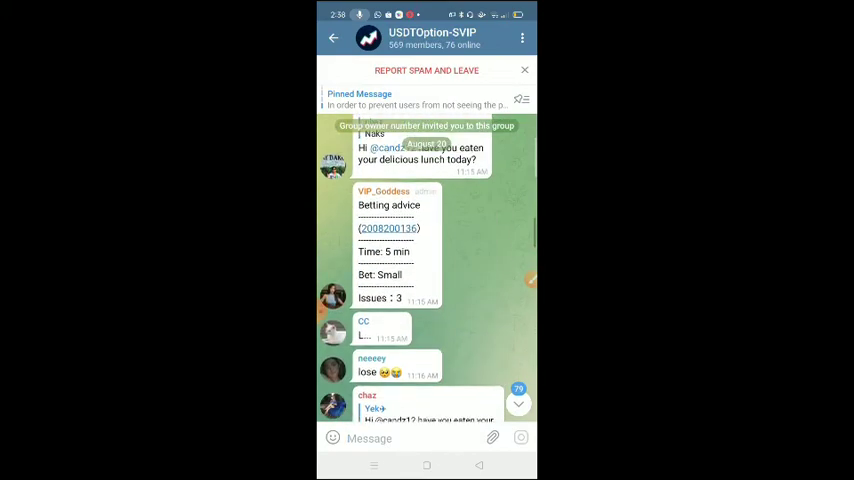
scroll("down", 3)
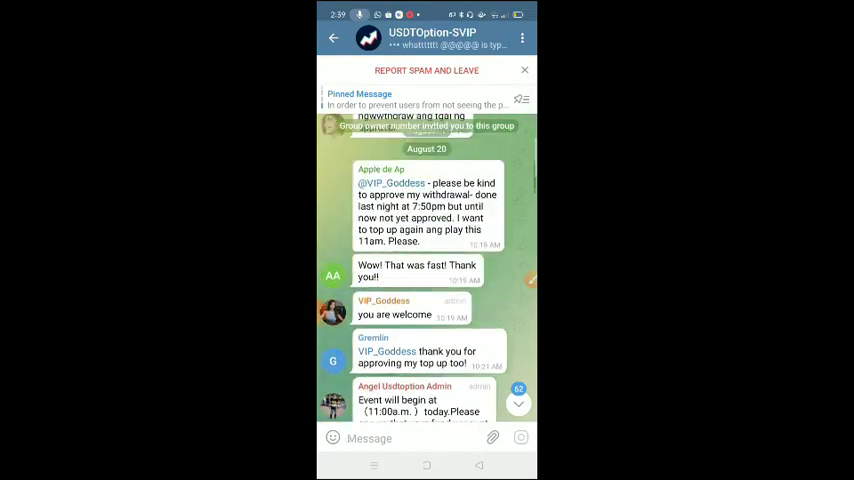
scroll("down", 3)
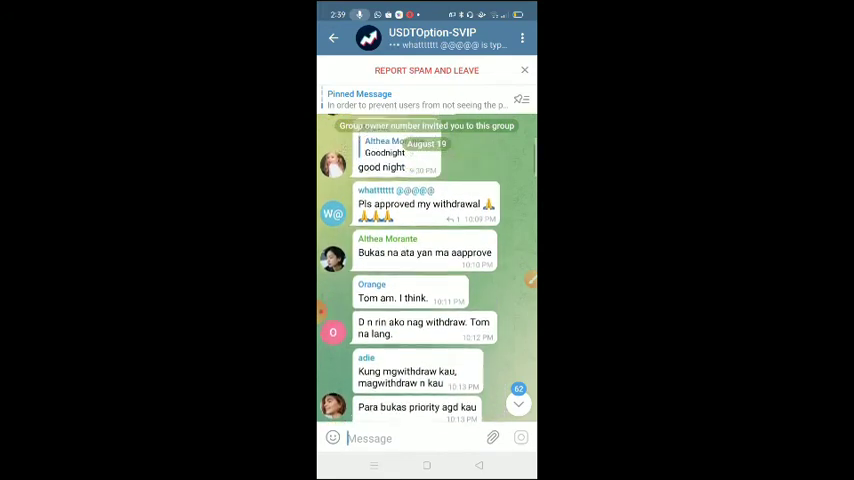
scroll("down", 3)
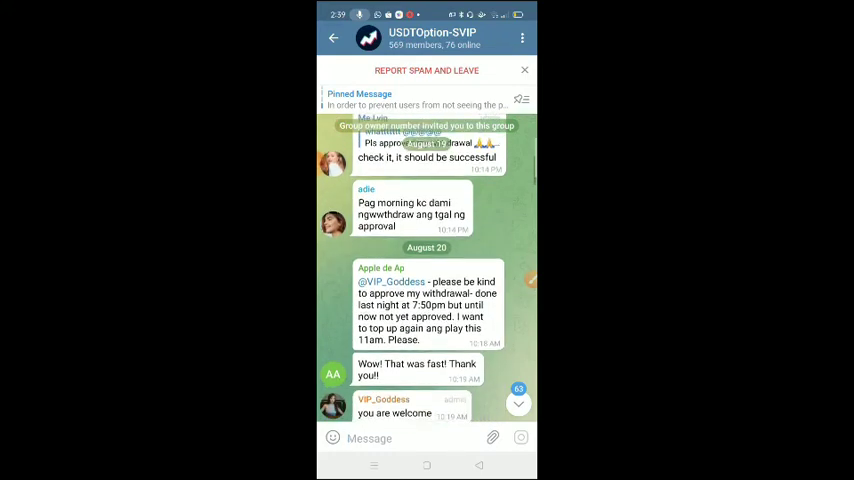
scroll("up", 3)
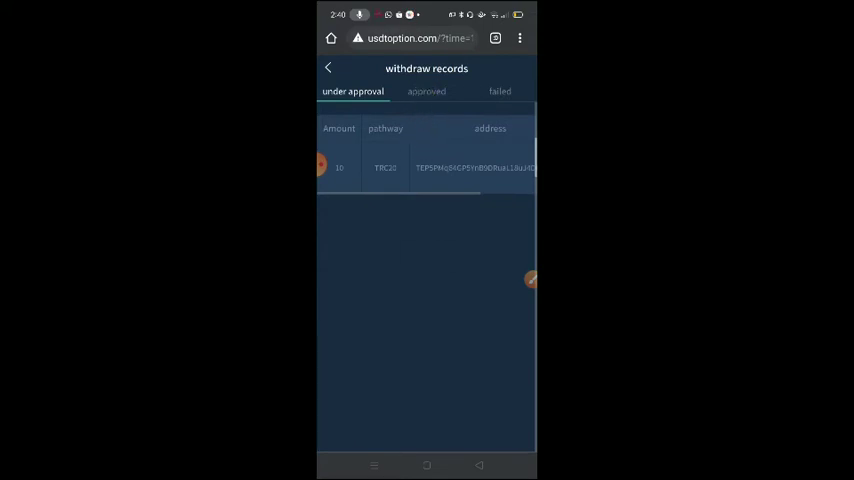
- Bring up the USDTOption-SVIP group chat with its new unread messages, including 'Lose'
left_click(426, 91)
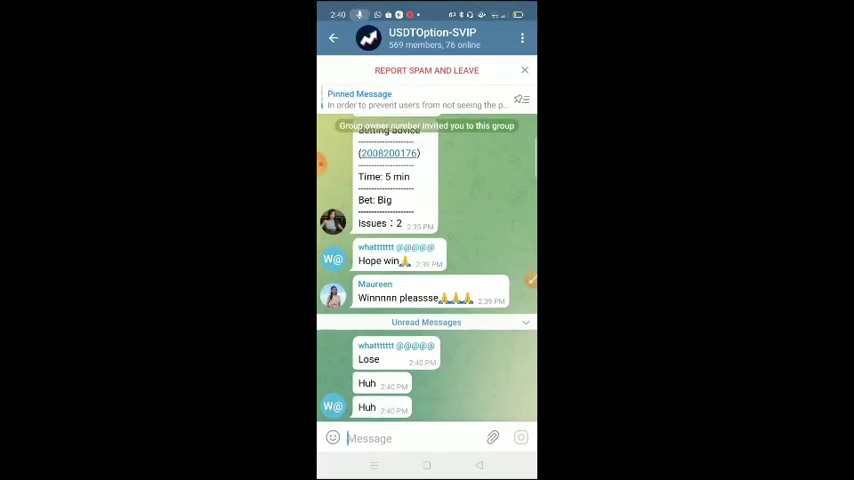
- Switch from Telegram back to the USDT Option web app through the recent apps overview
left_click(333, 37)
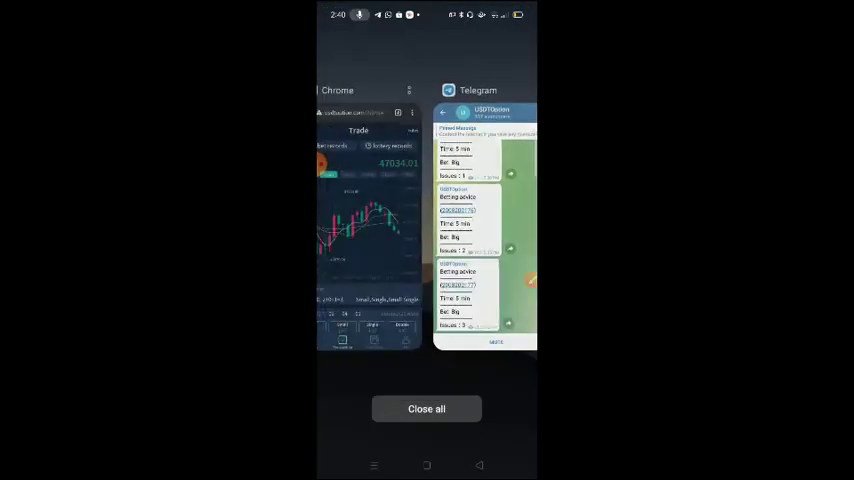
left_click(370, 220)
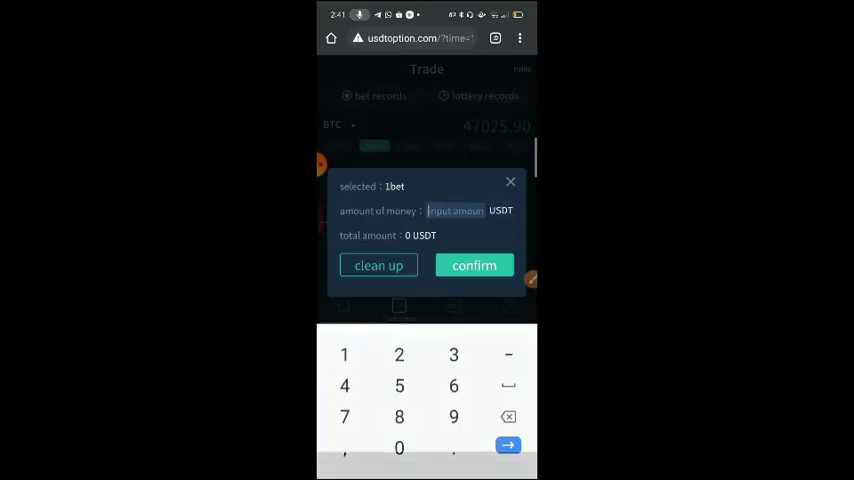
left_click(474, 265)
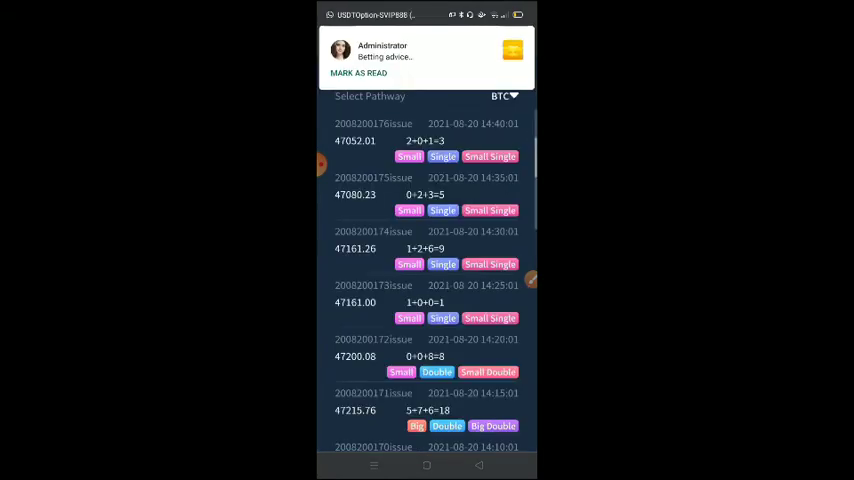
scroll("down", 3)
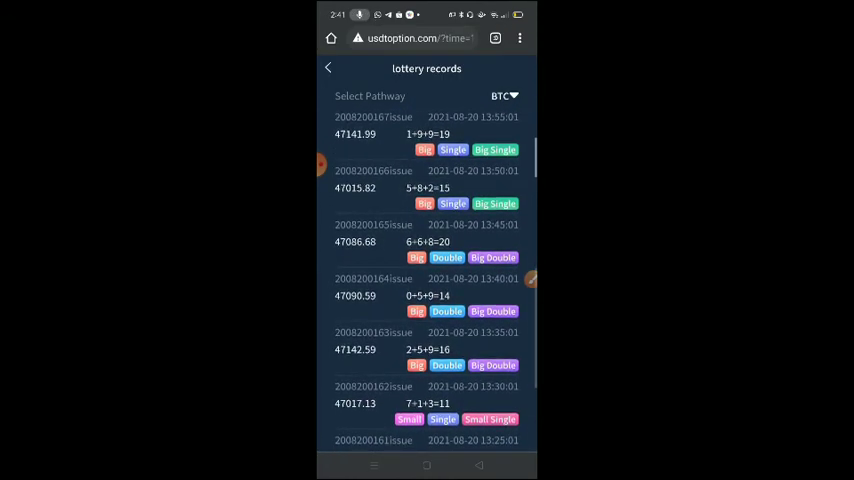
scroll("down", 3)
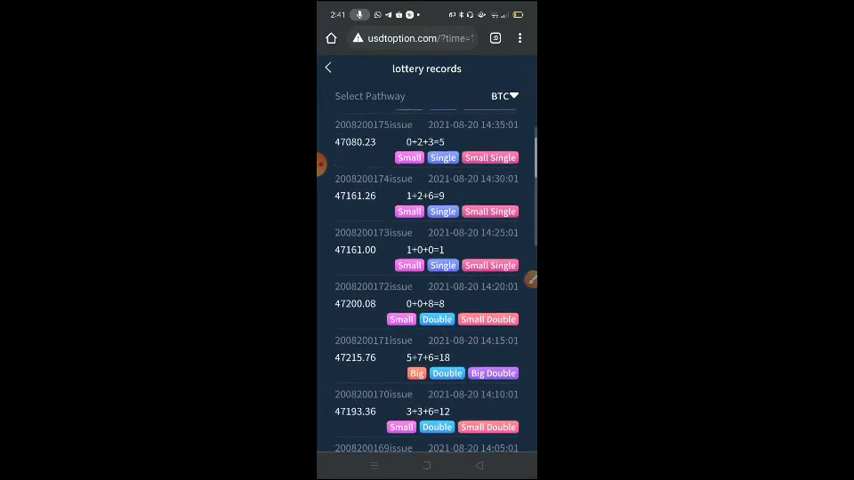
left_click(328, 67)
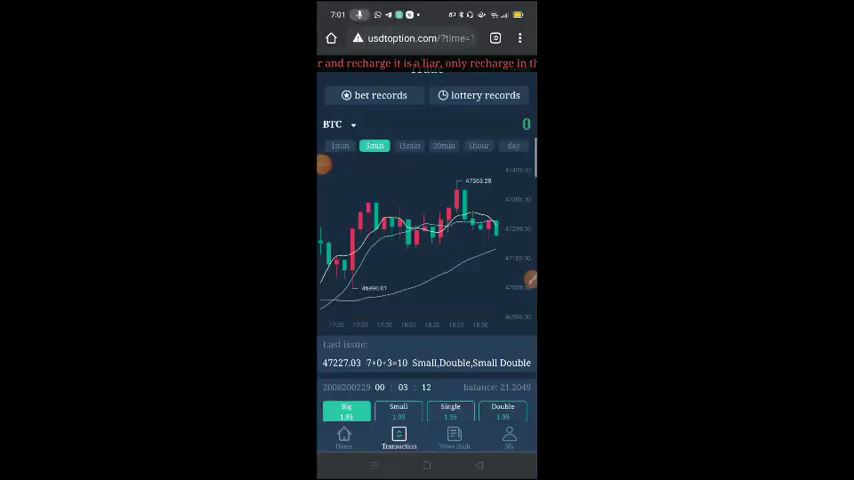
- Show the recent-apps overview with Telegram and Messenger open
left_click(509, 437)
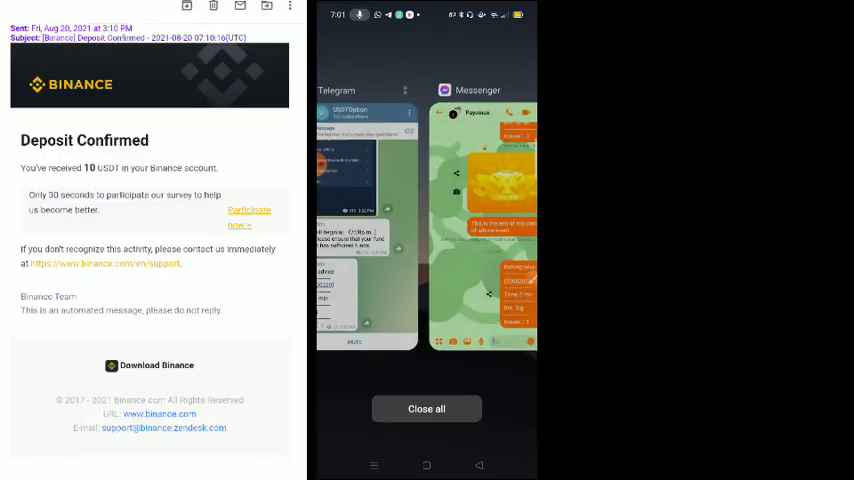
left_click(426, 408)
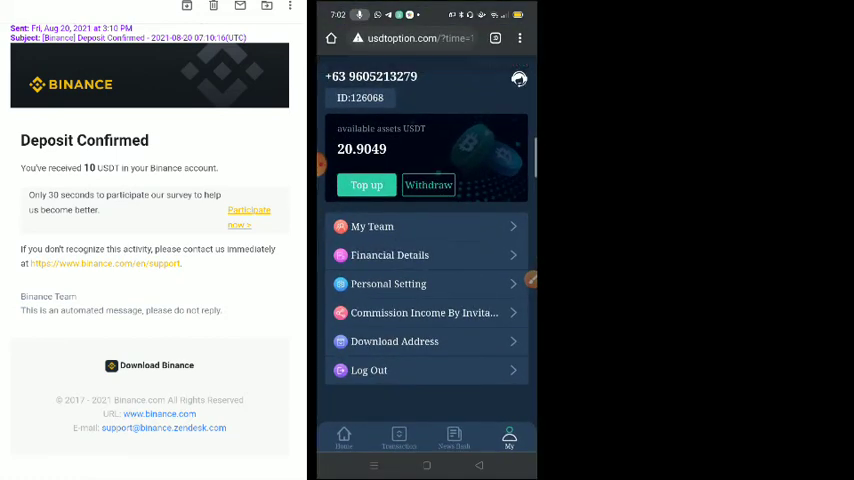
left_click(428, 185)
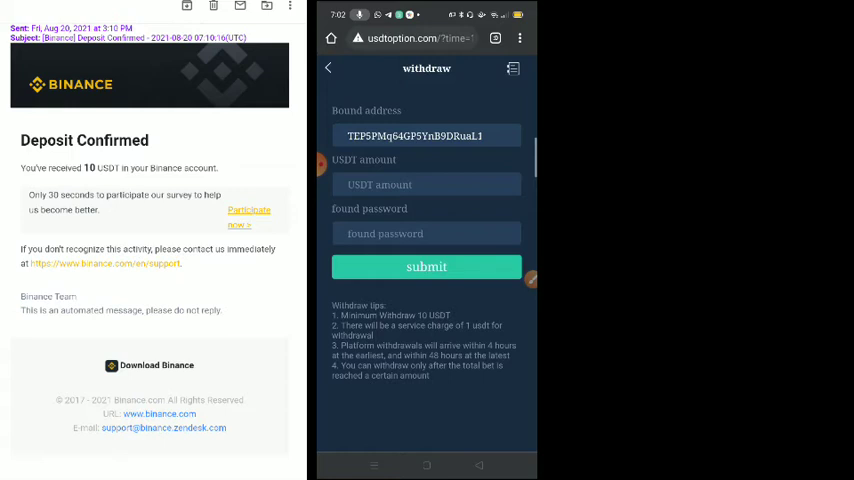
left_click(513, 68)
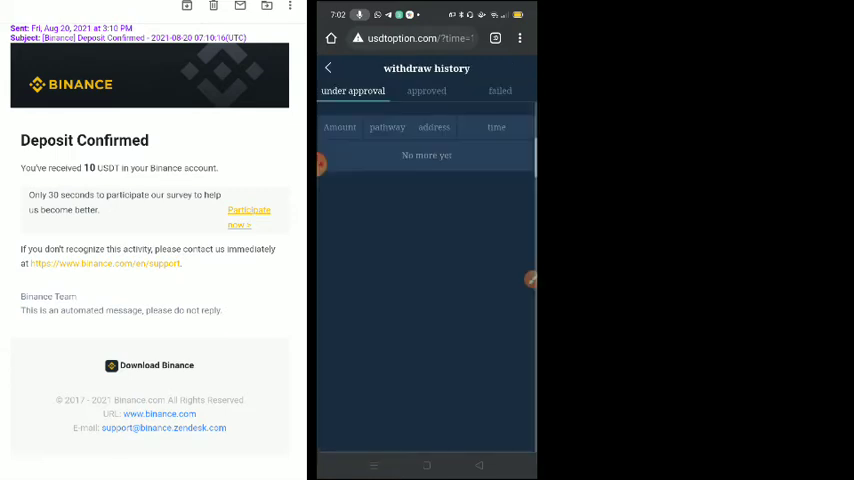
left_click(426, 91)
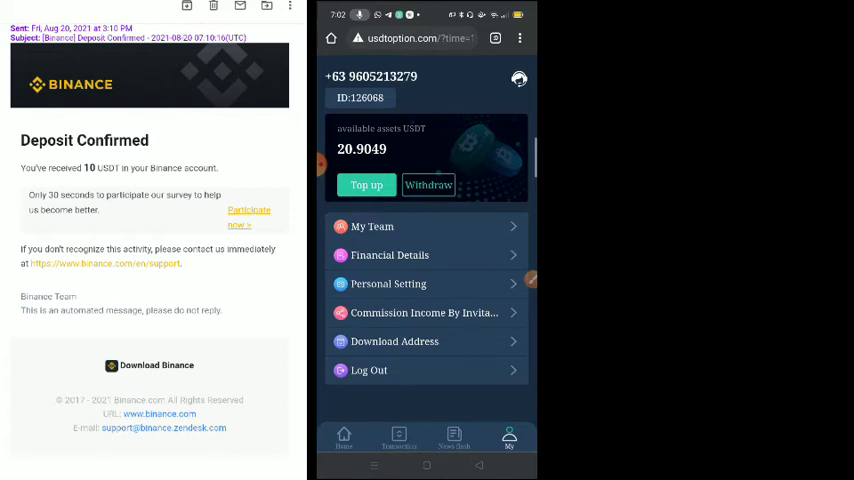
left_click(398, 437)
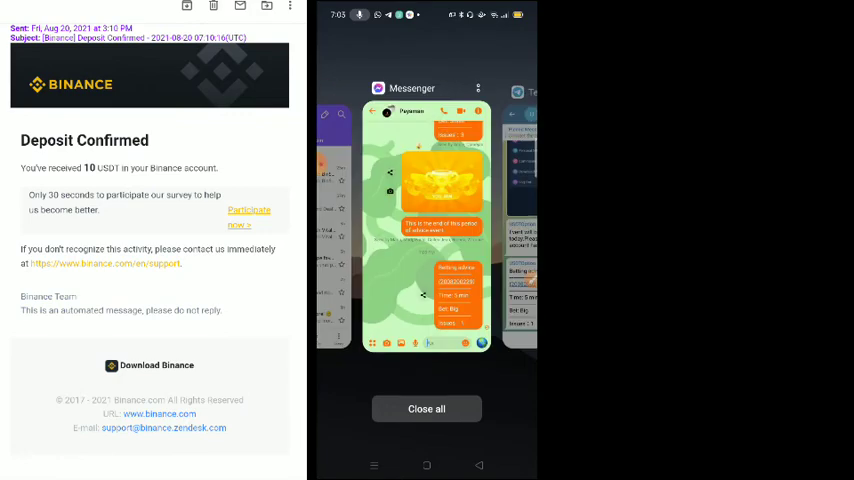
- View the USDTOption channel's 7:00 p.m. announcement, then open the USDTOption-SVIP group chat
left_click(426, 408)
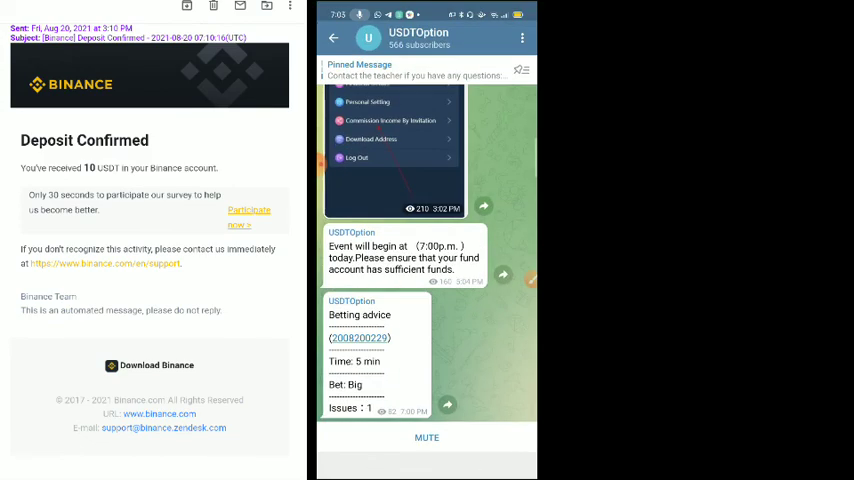
left_click(333, 38)
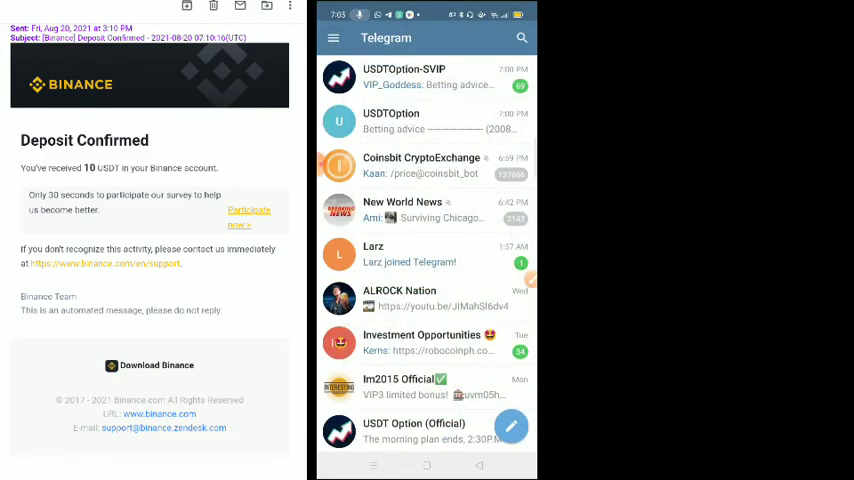
left_click(403, 76)
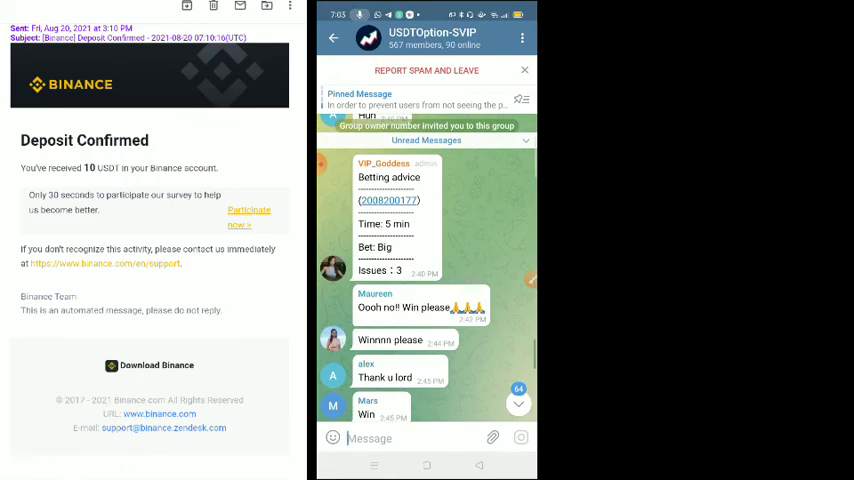
scroll("down", 3)
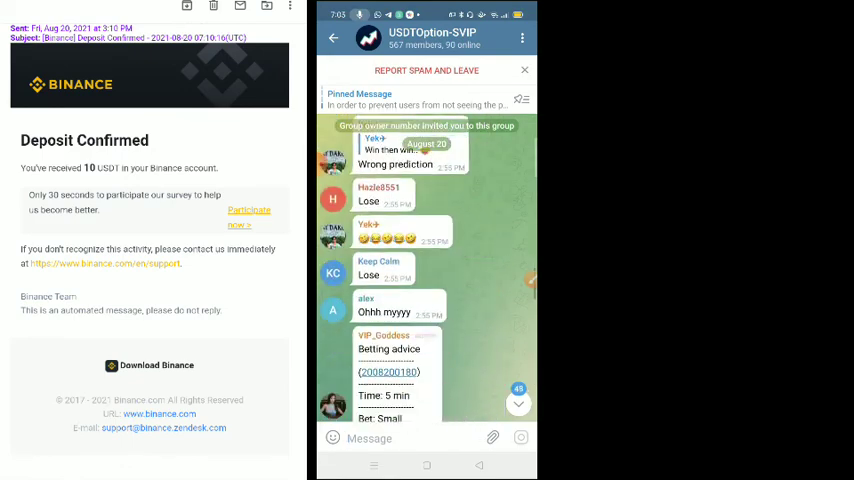